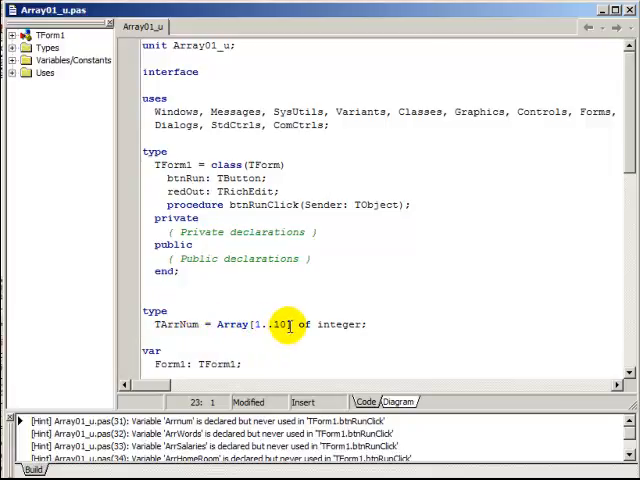
pyautogui.moveTo(350, 324)
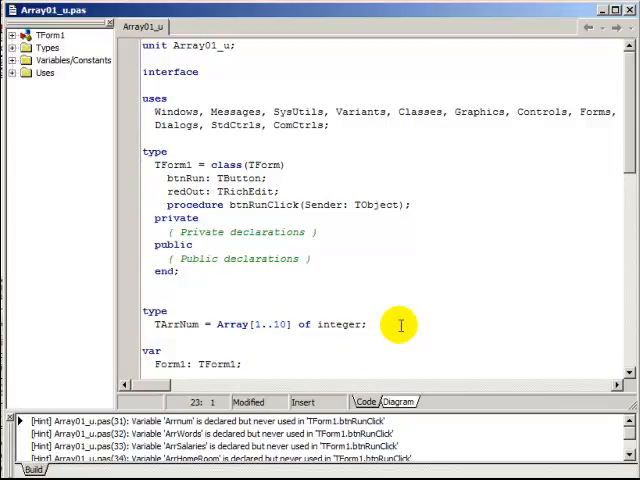
pyautogui.moveTo(228, 323)
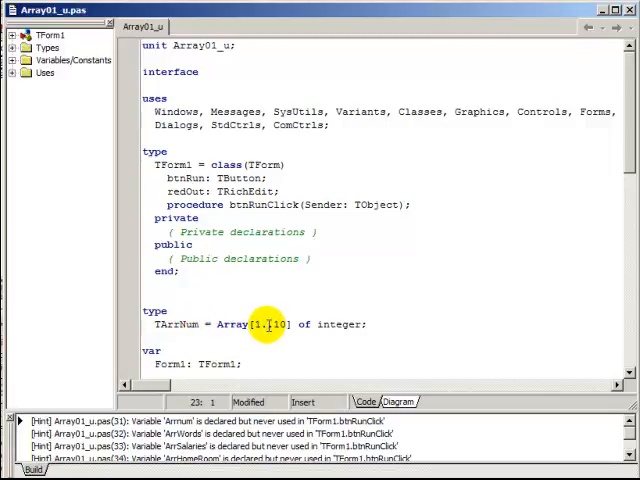
pyautogui.moveTo(348, 323)
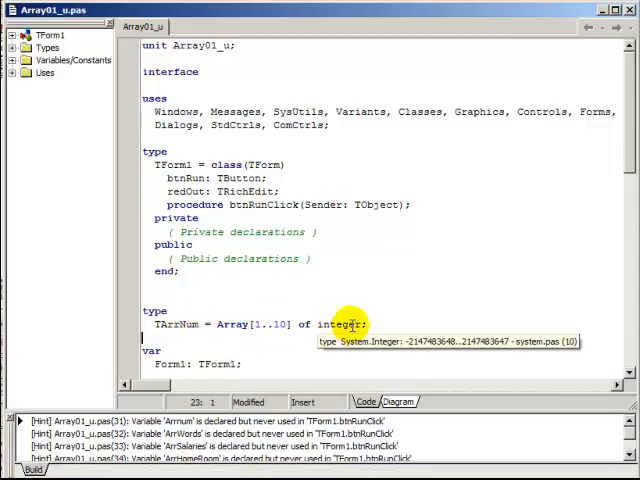
pyautogui.moveTo(553, 265)
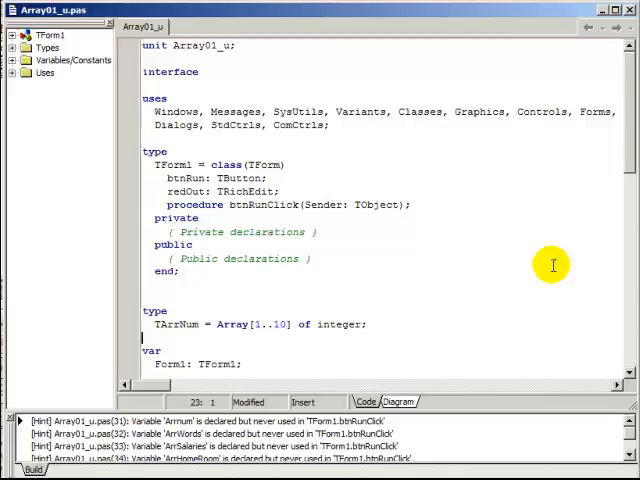
pyautogui.scroll(-3)
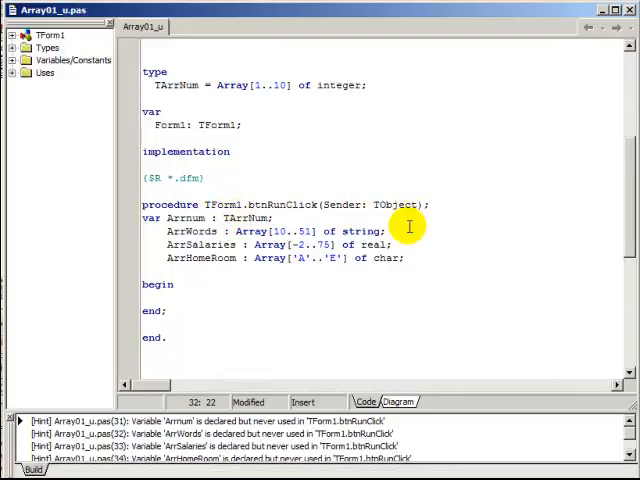
pyautogui.scroll(3)
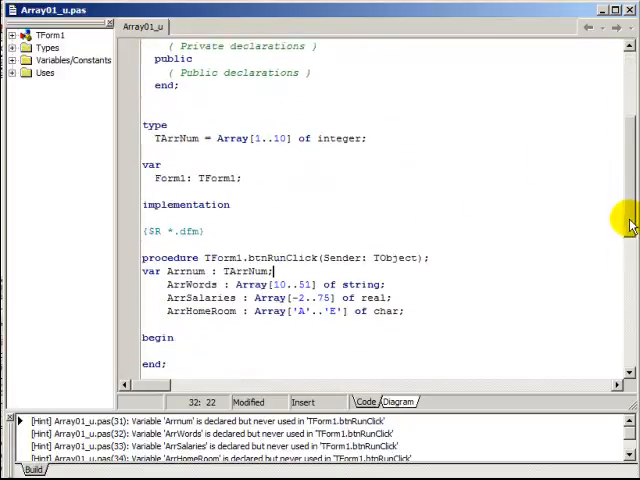
pyautogui.scroll(-3)
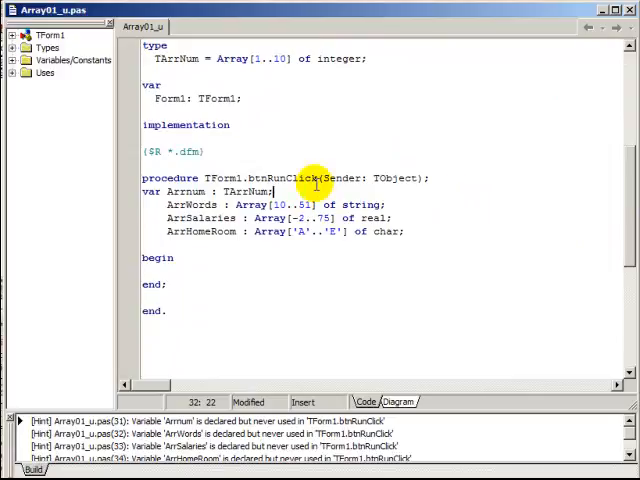